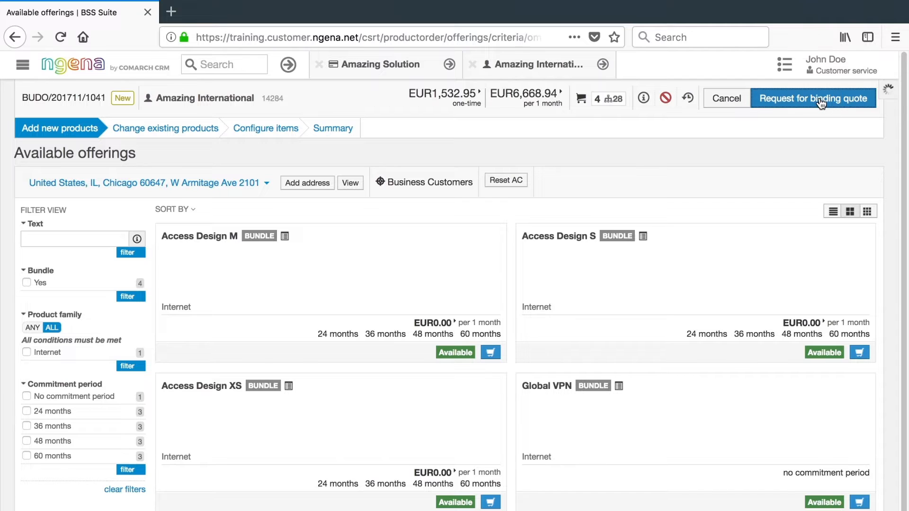
- Request a binding quote for the four-item cart
click(813, 98)
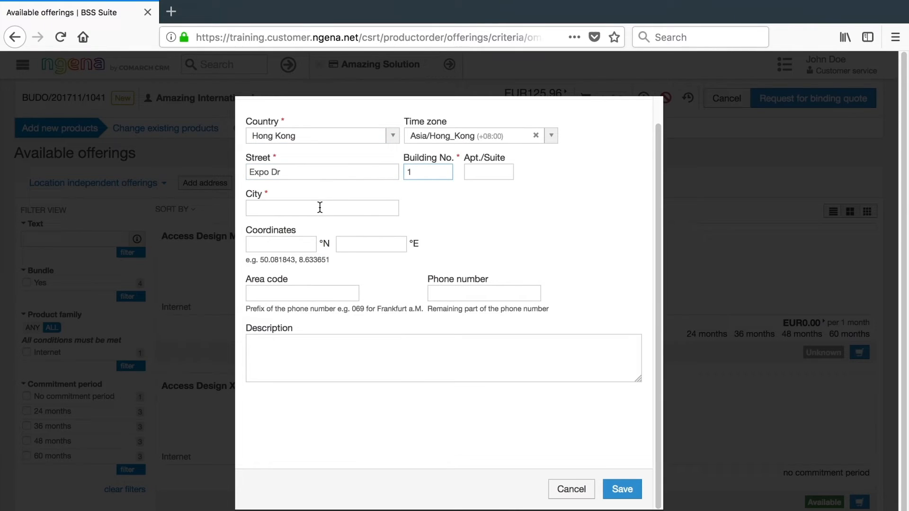
- Save the Hong Kong, Expo Dr 1 address and bring up binding quote BINO/201711/43
click(621, 488)
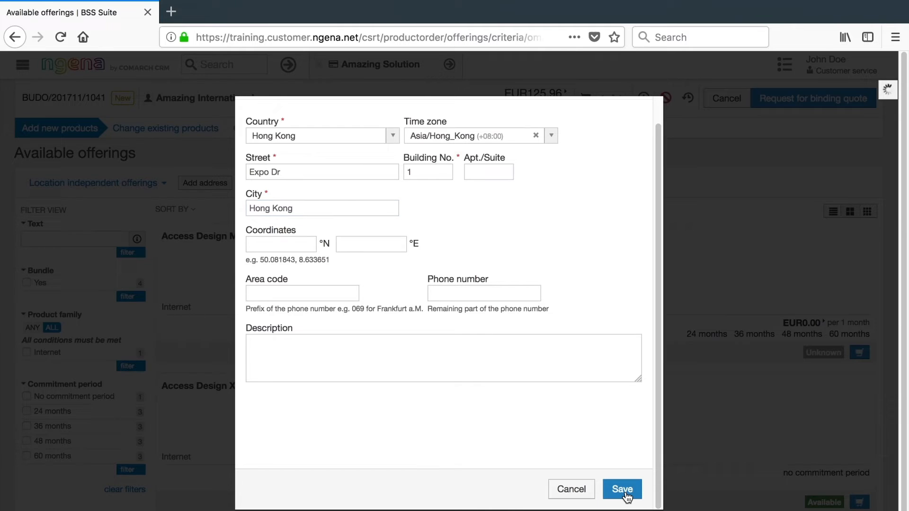
click(622, 489)
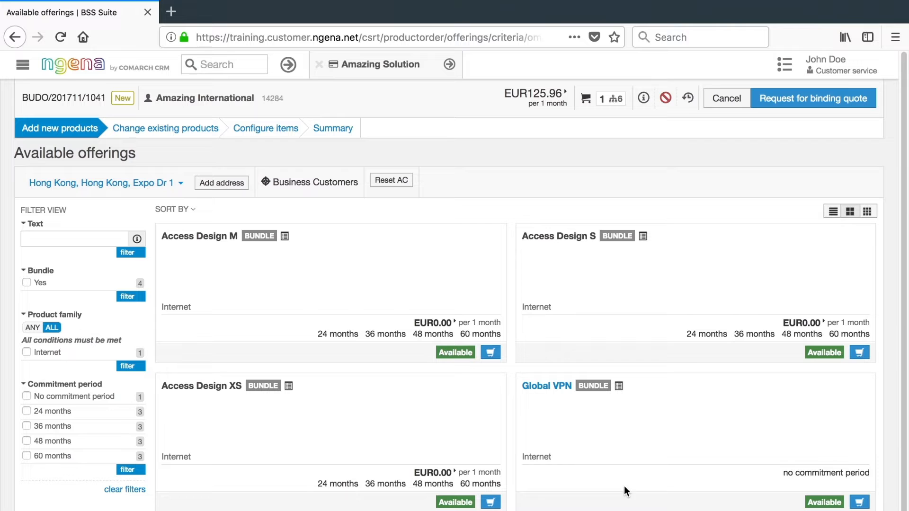
click(813, 98)
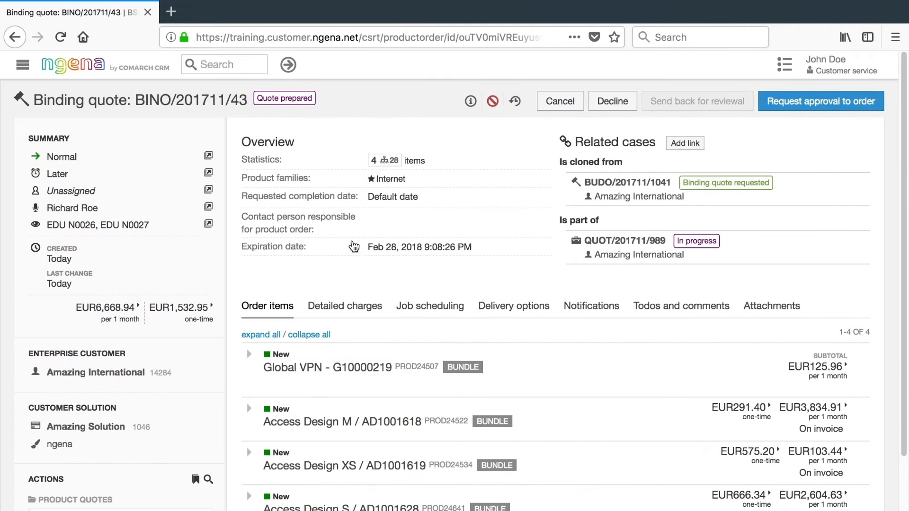
- Request and confirm approval to order for BINO/201711/43, then prepare the product order
scroll(down, 3)
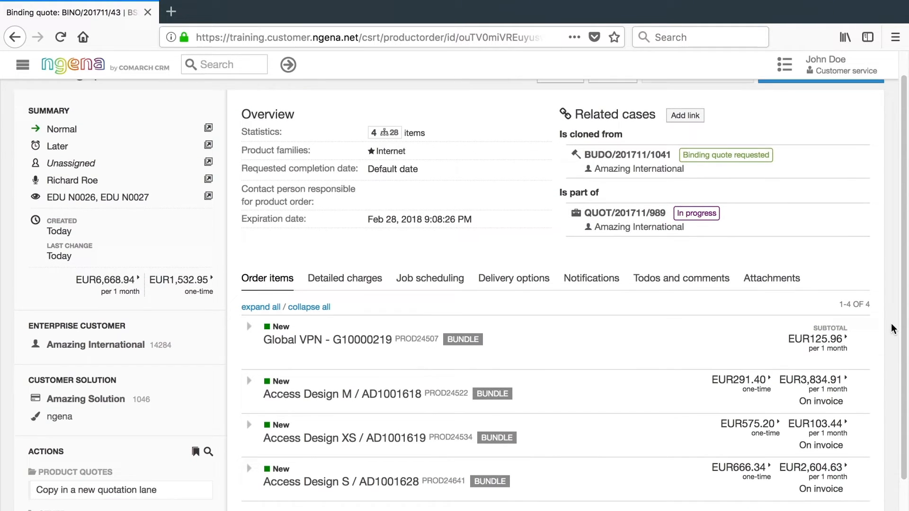
scroll(up, 3)
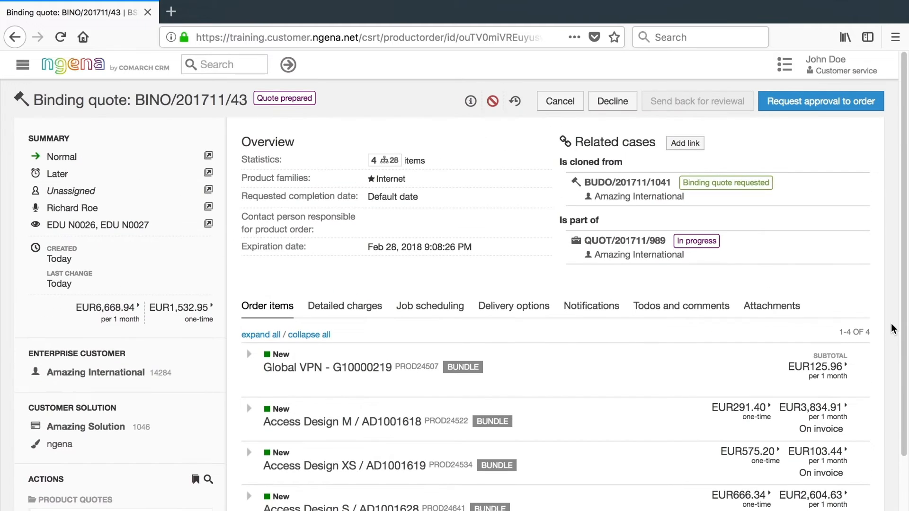
click(821, 101)
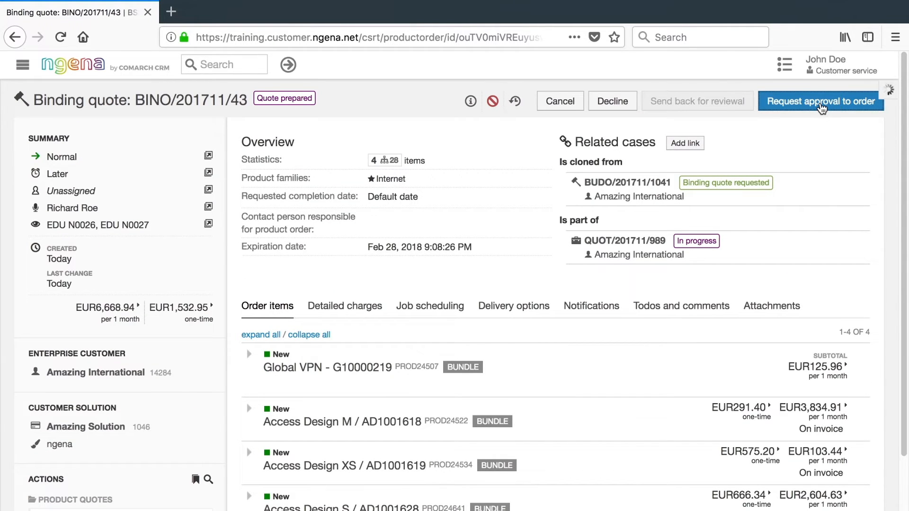
click(820, 101)
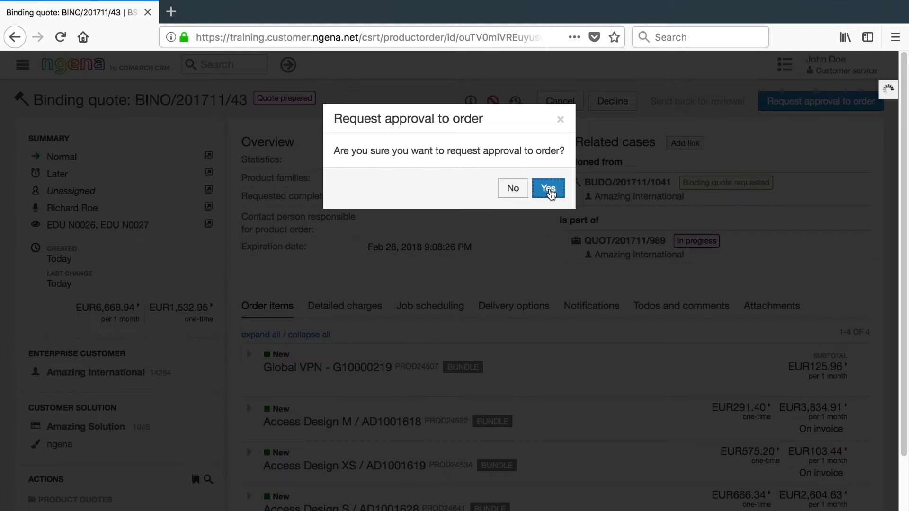
click(547, 189)
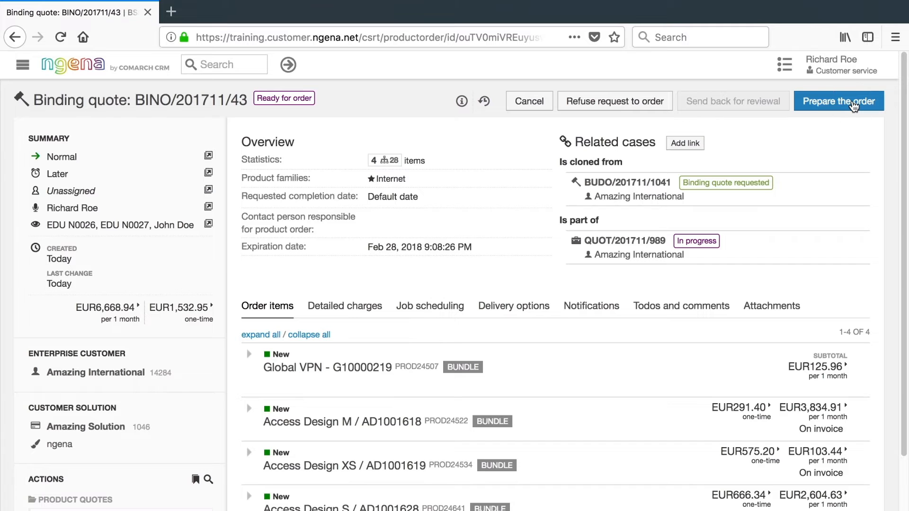
click(838, 101)
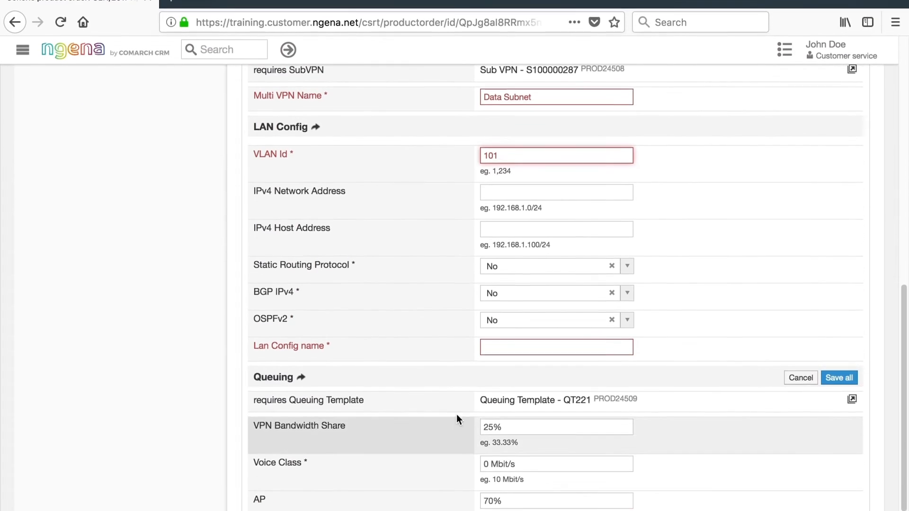
- Enter IPv4 network address 192.168.2.0/24 and start host address 192.168.2 in LAN Config
text(192)
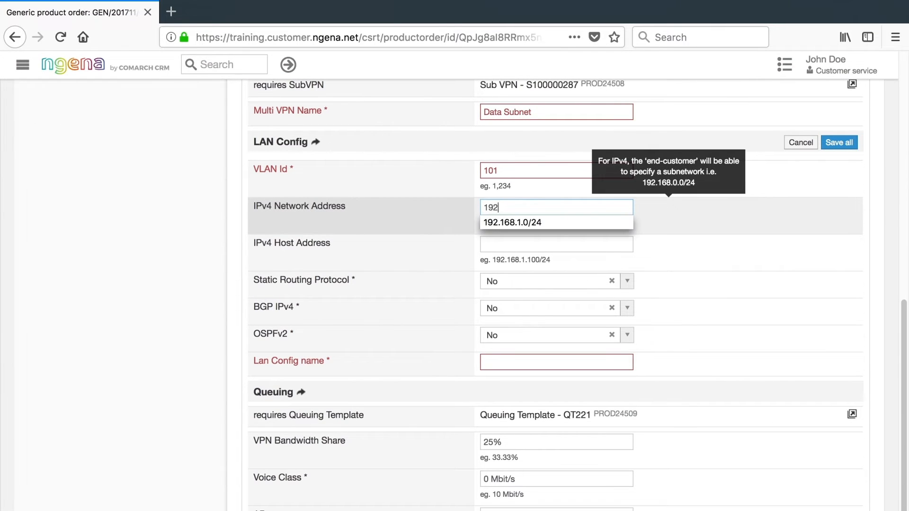
click(556, 243)
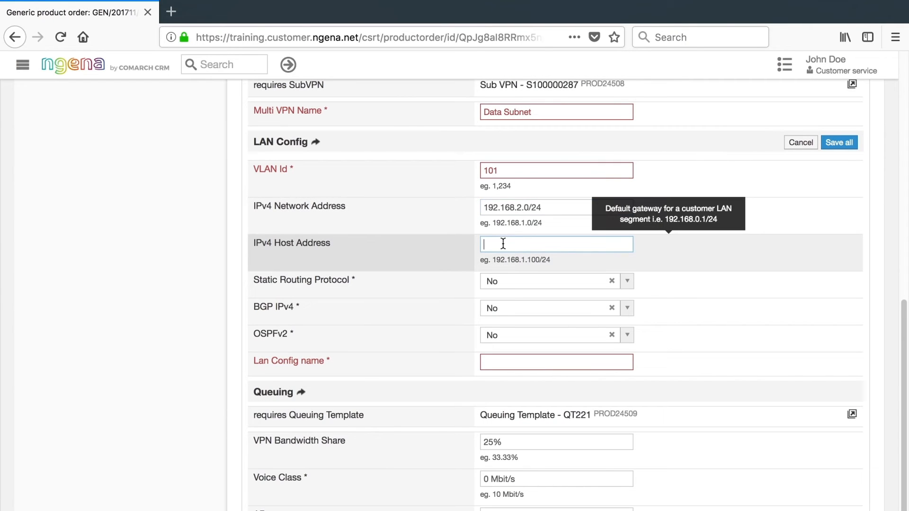
text(192.168.2)
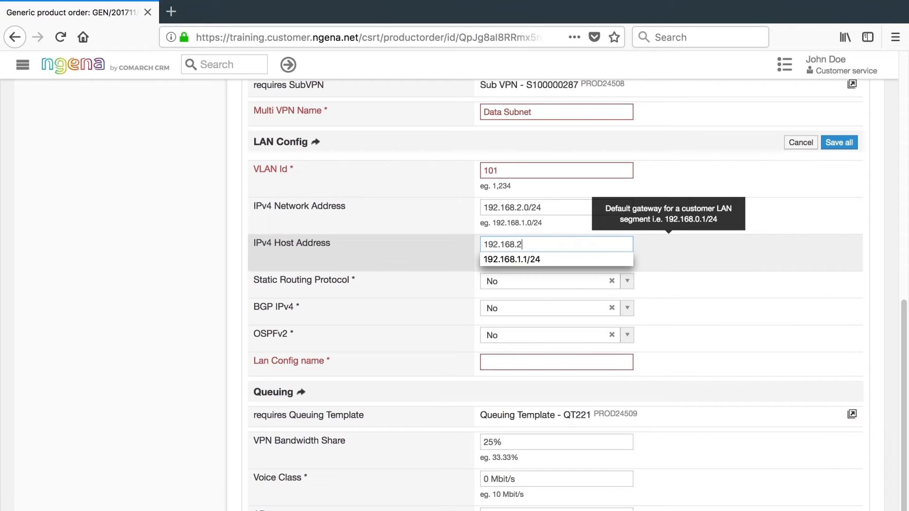